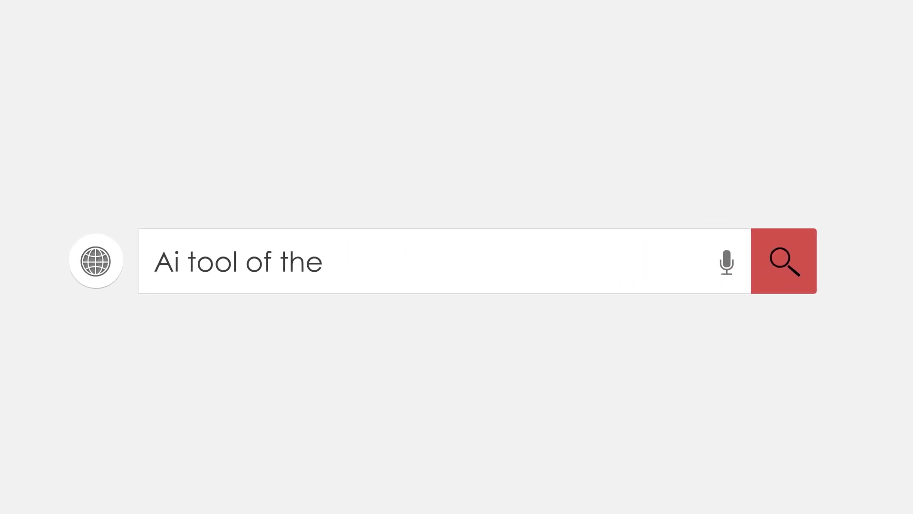
Step: Scroll the homepage past Code Discovery and Human Explanation down to the Stage Changes section
{"action": "left_click", "coordinate": [784, 260]}
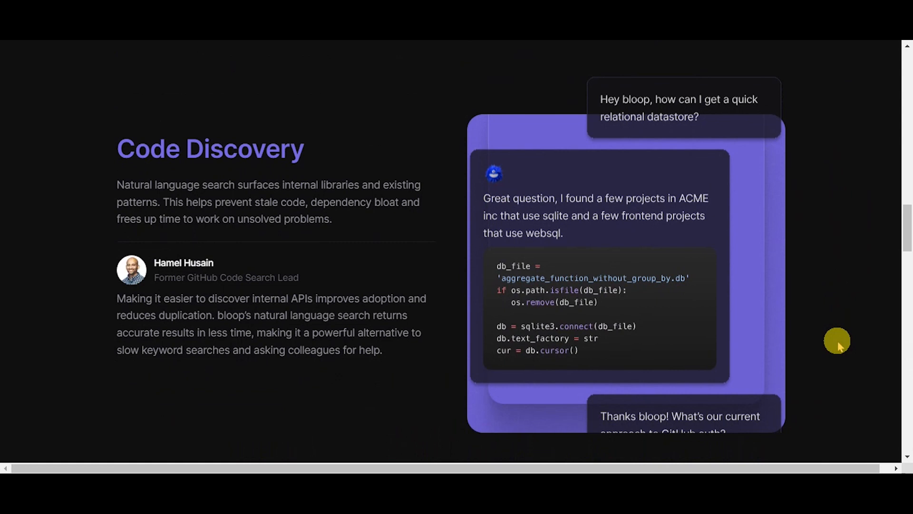
{"action": "scroll", "scroll_direction": "down", "scroll_amount": 3}
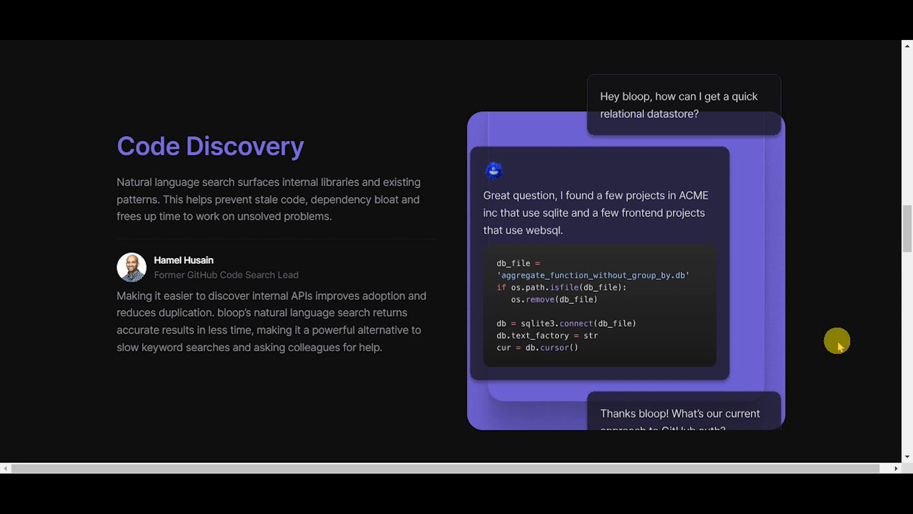
{"action": "scroll", "scroll_direction": "down", "scroll_amount": 3}
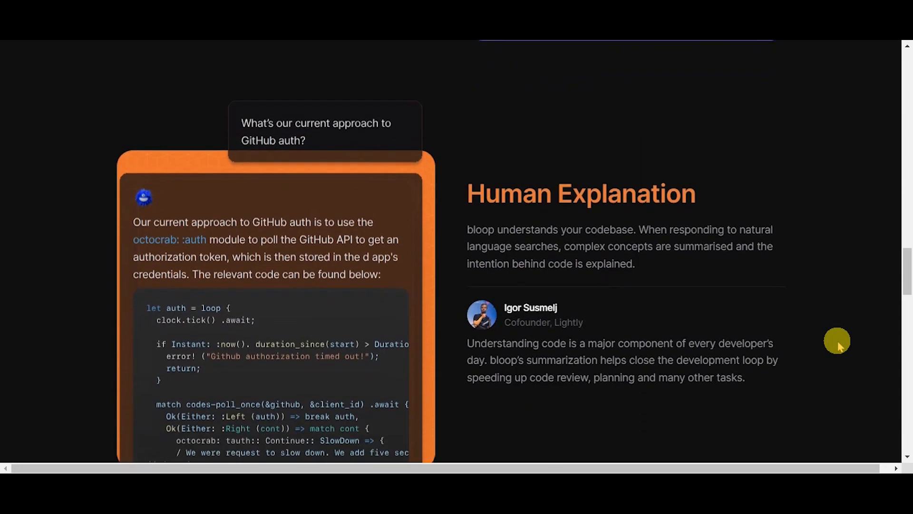
{"action": "scroll", "scroll_direction": "down", "scroll_amount": 3}
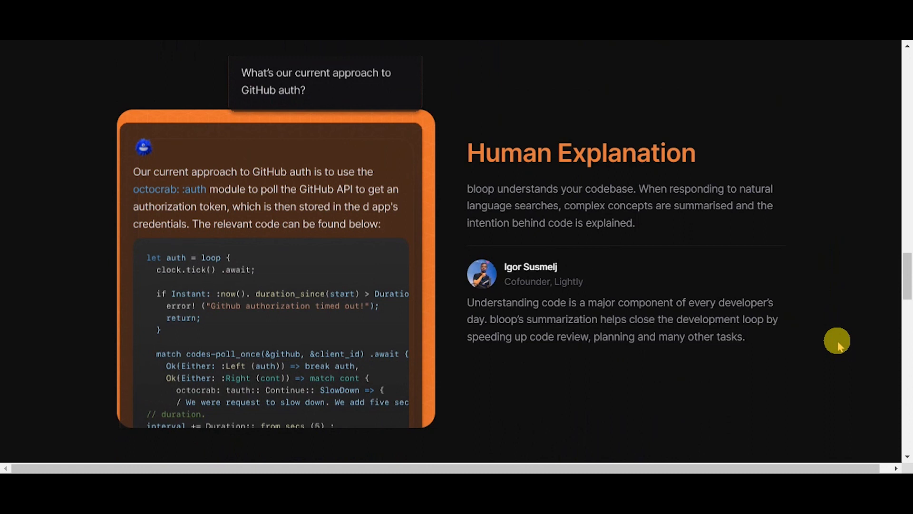
{"action": "scroll", "scroll_direction": "down", "scroll_amount": 3}
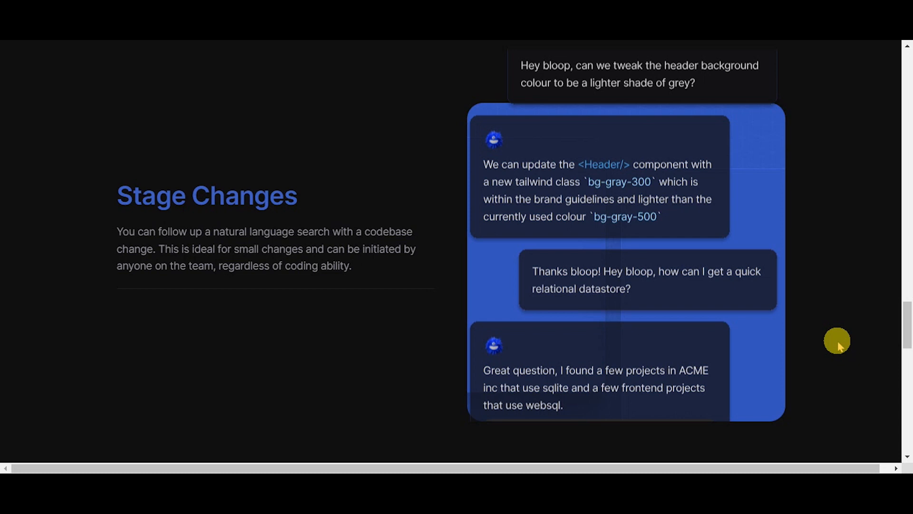
Step: Scroll down to the five capability cards under 'One source of truth for your codebase'
{"action": "scroll", "scroll_direction": "down", "scroll_amount": 3}
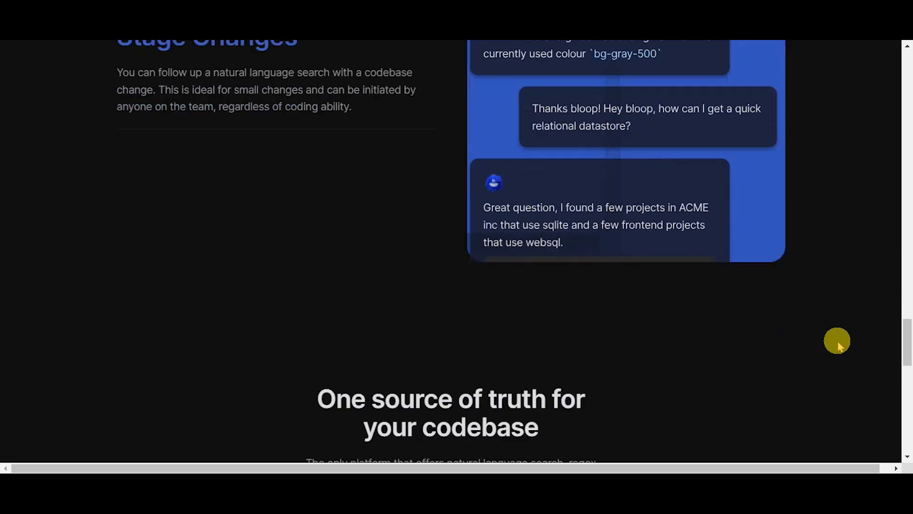
{"action": "scroll", "scroll_direction": "down", "scroll_amount": 3}
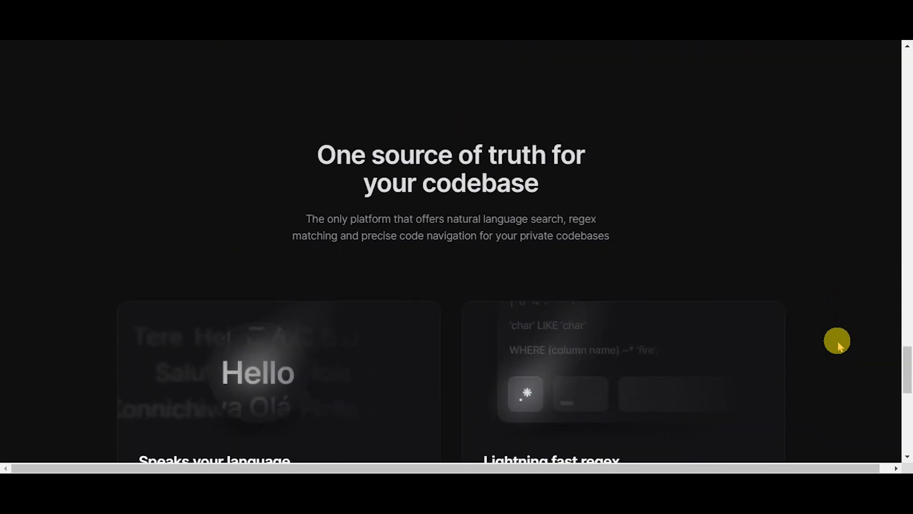
{"action": "scroll", "scroll_direction": "down", "scroll_amount": 3}
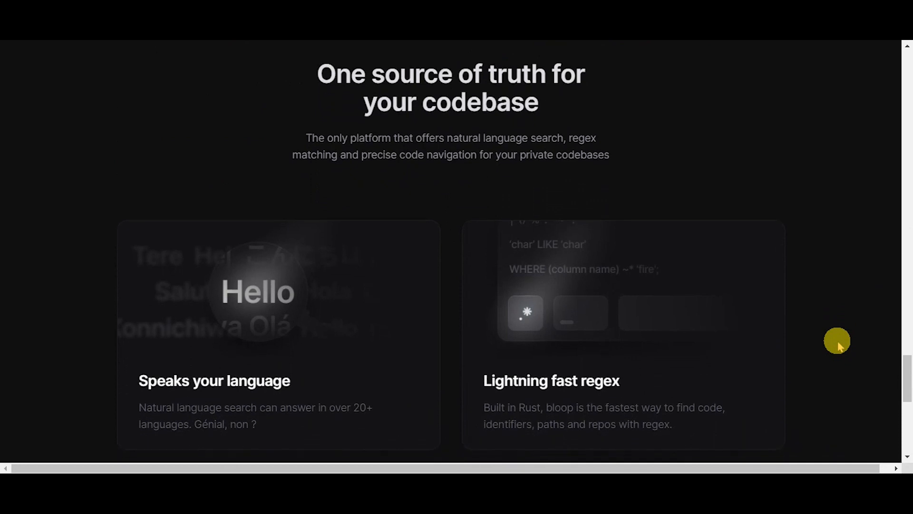
{"action": "scroll", "scroll_direction": "down", "scroll_amount": 3}
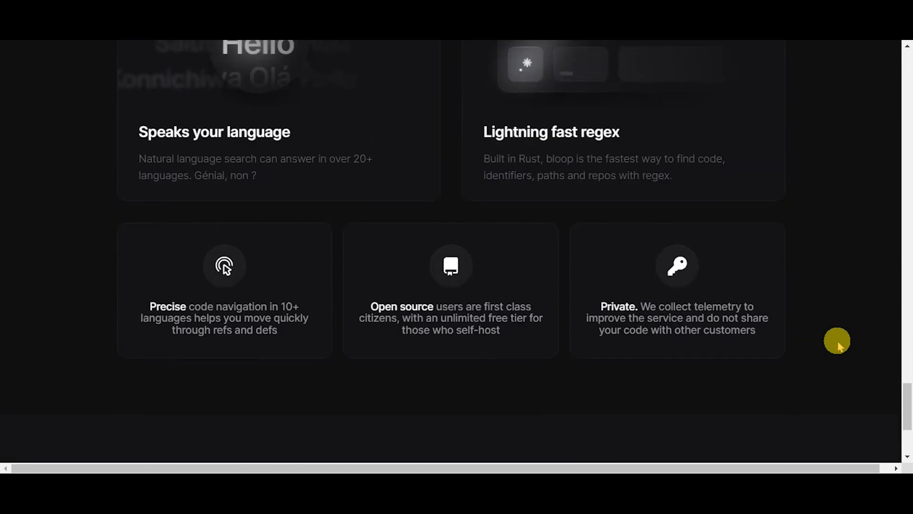
Step: Scroll down to the footer headed Developer Autonomy with its links and Get started option
{"action": "scroll", "scroll_direction": "down", "scroll_amount": 3}
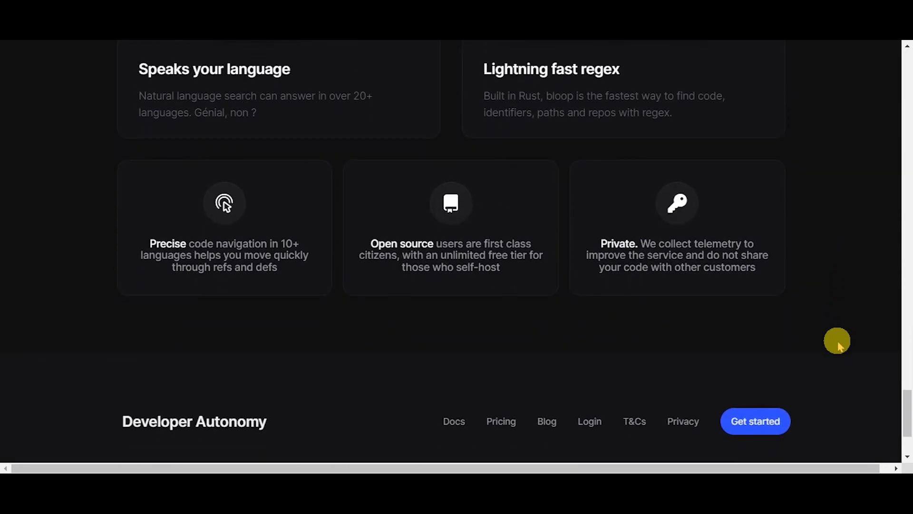
{"action": "mouse_move", "coordinate": [283, 292]}
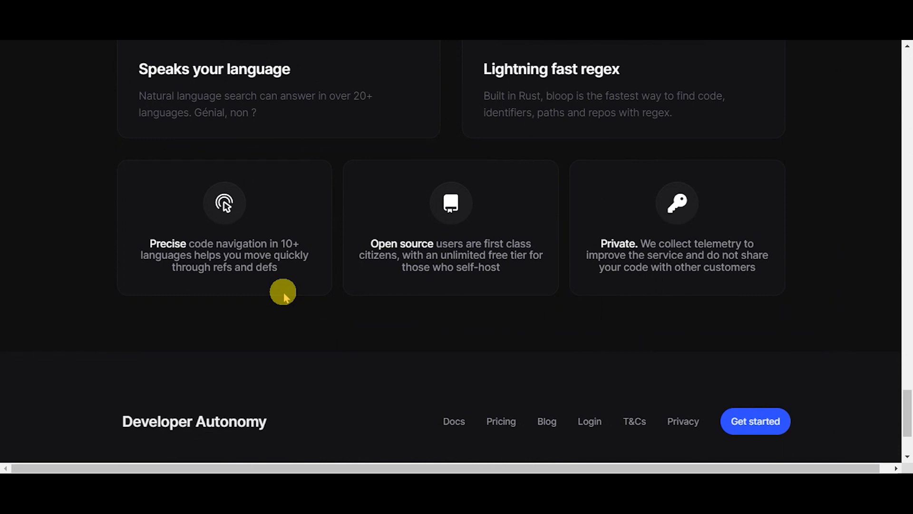
{"action": "mouse_move", "coordinate": [284, 299]}
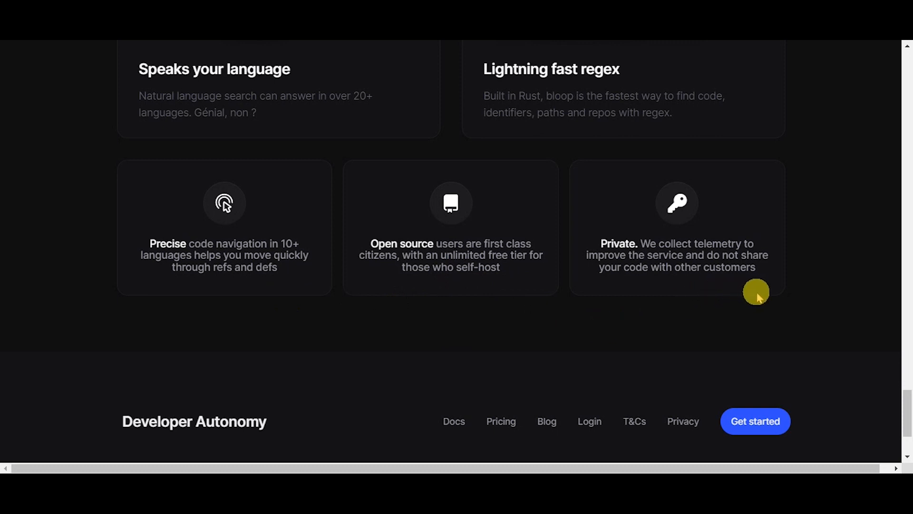
{"action": "mouse_move", "coordinate": [758, 295]}
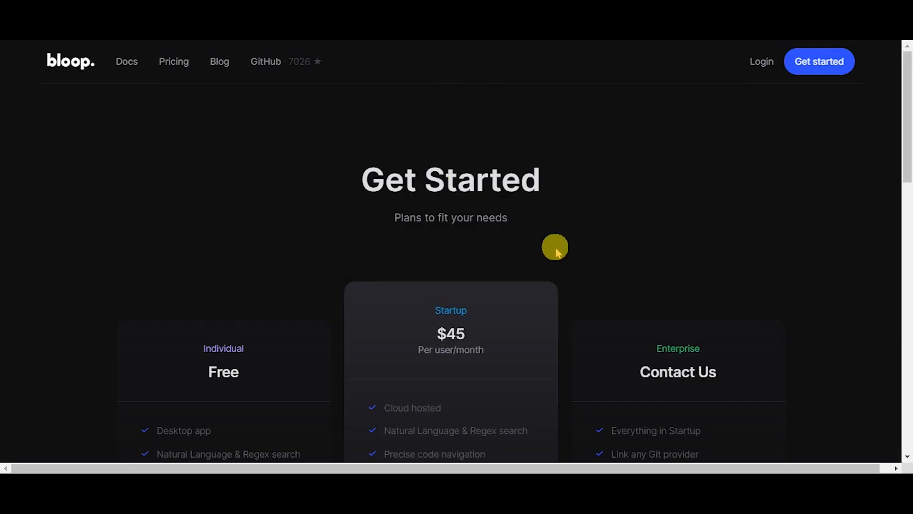
Step: Scroll the pricing page to show the Free Individual, $45 Startup and Enterprise plan cards
{"action": "scroll", "scroll_direction": "down", "scroll_amount": 3}
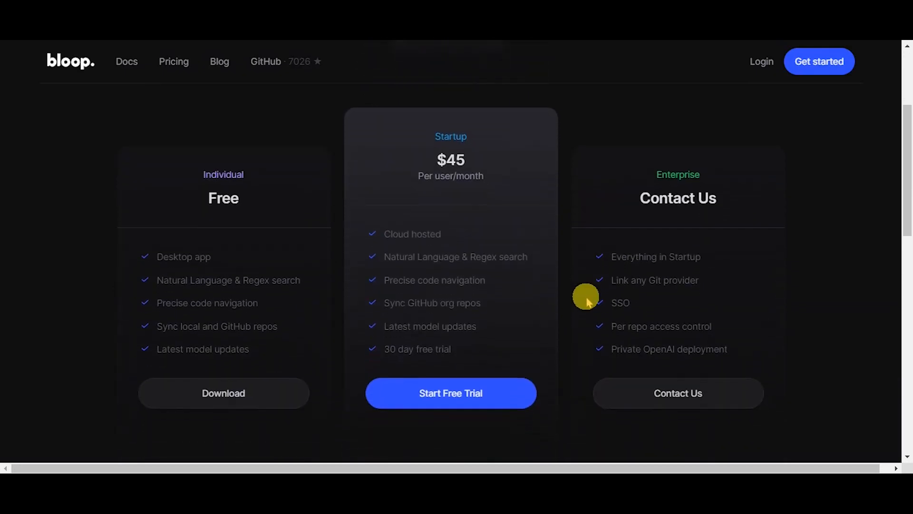
{"action": "scroll", "scroll_direction": "down", "scroll_amount": 3}
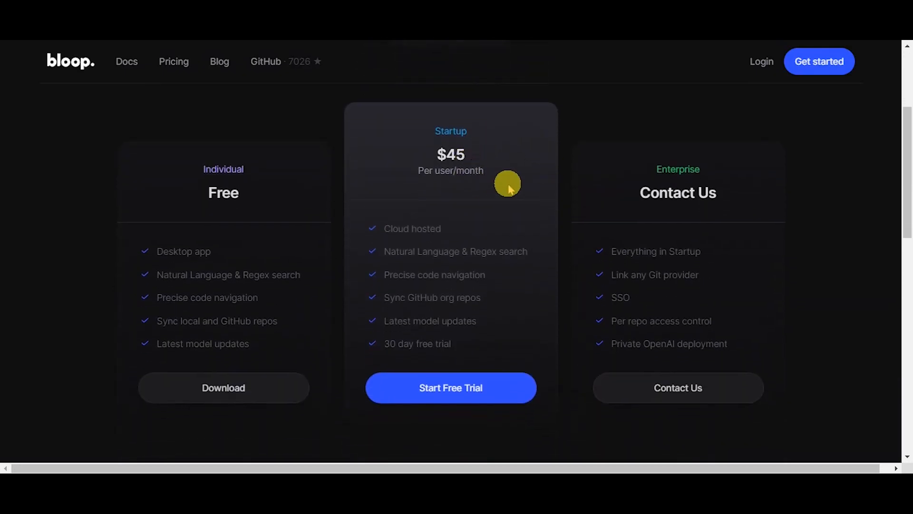
{"action": "mouse_move", "coordinate": [785, 352]}
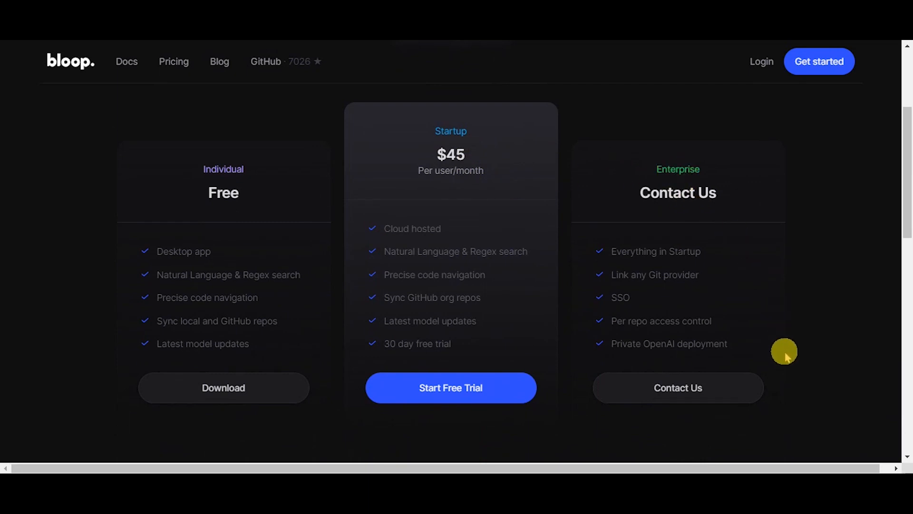
{"action": "scroll", "scroll_direction": "down", "scroll_amount": 3}
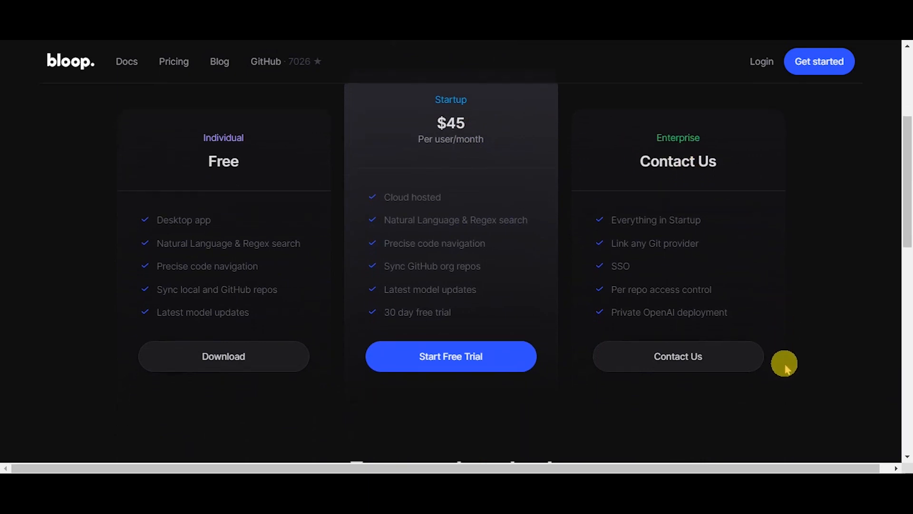
{"action": "scroll", "scroll_direction": "down", "scroll_amount": 3}
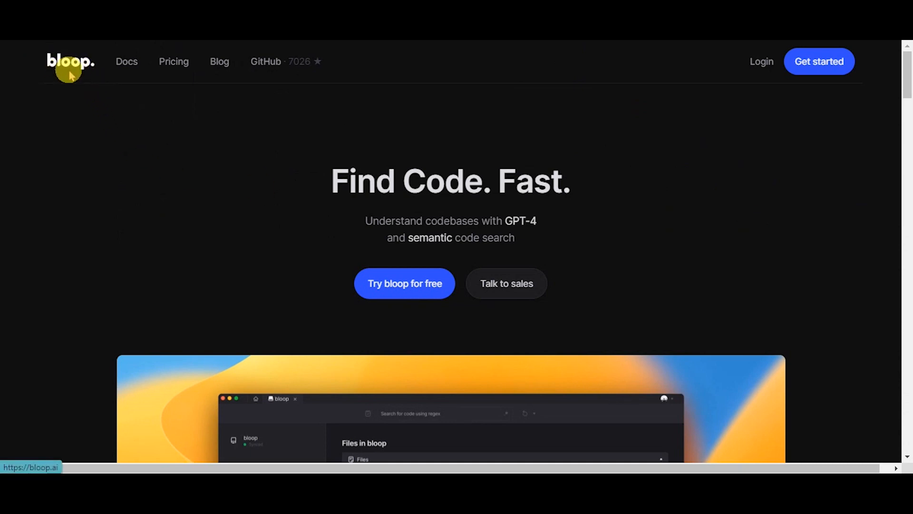
{"action": "mouse_move", "coordinate": [765, 264]}
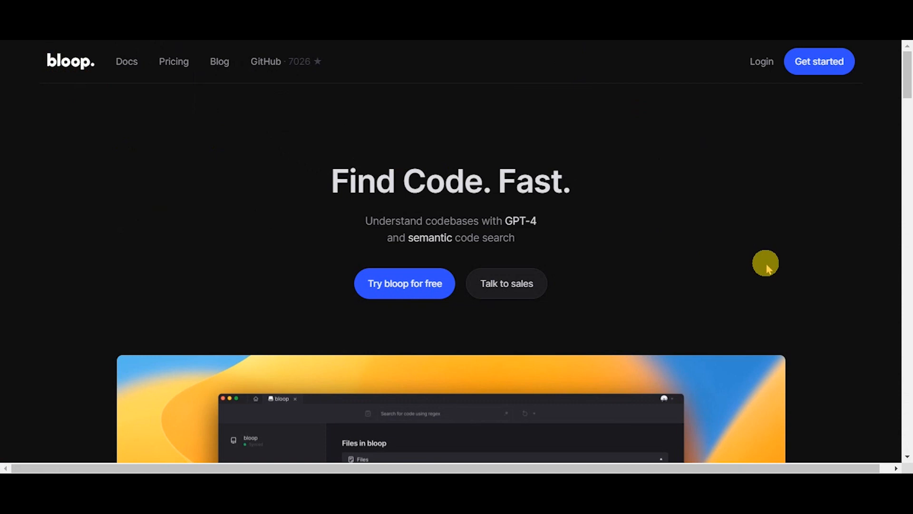